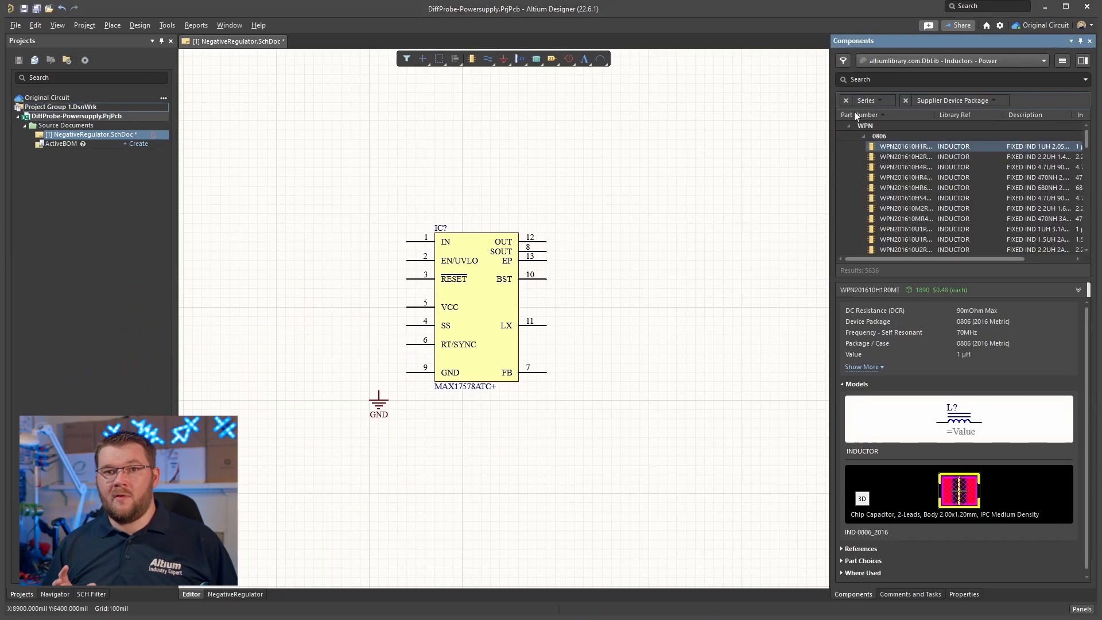
- Find the 4.7 µH inductor by its part number 744311470 in the Components panel
type("744311470")
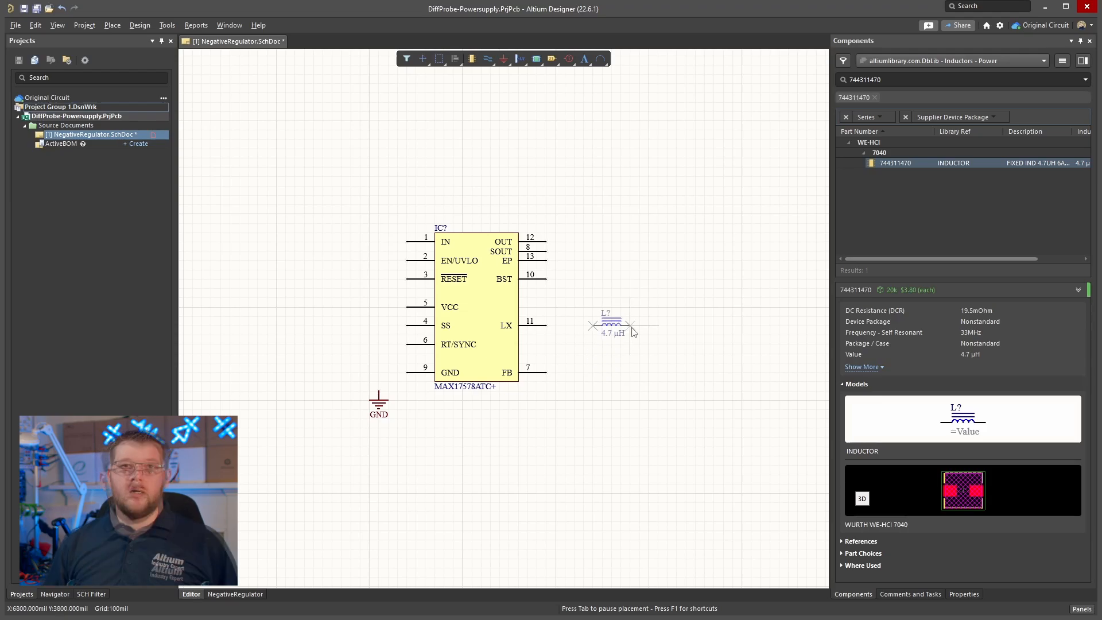
mouse_move(675, 330)
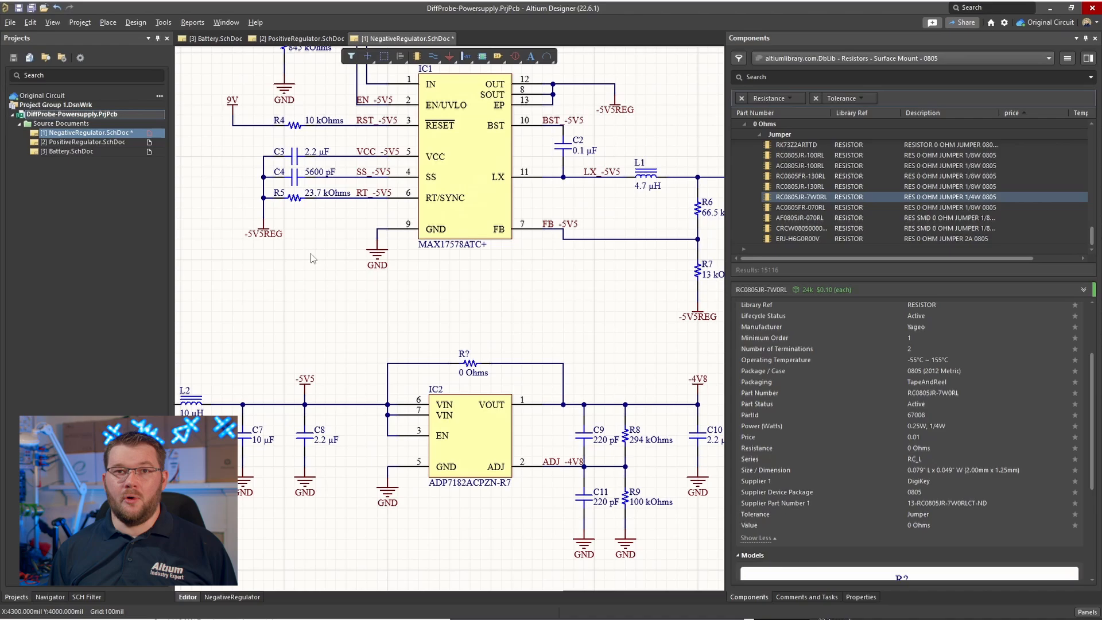
- Add a project variant described as Full Board through the project's Variants dialog
right_click(64, 114)
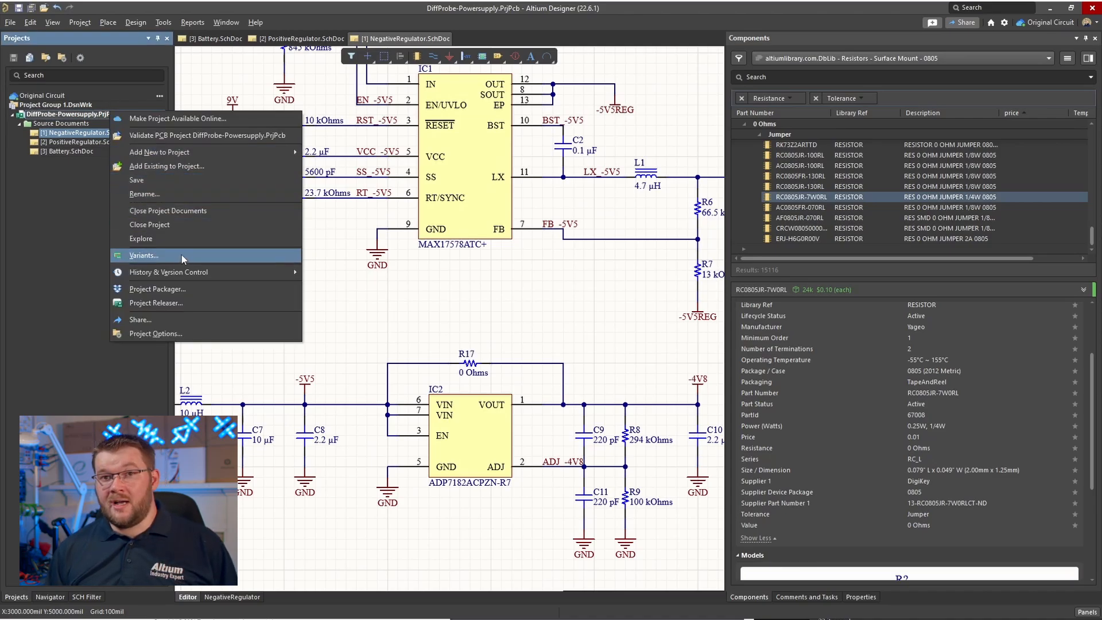
left_click(143, 255)
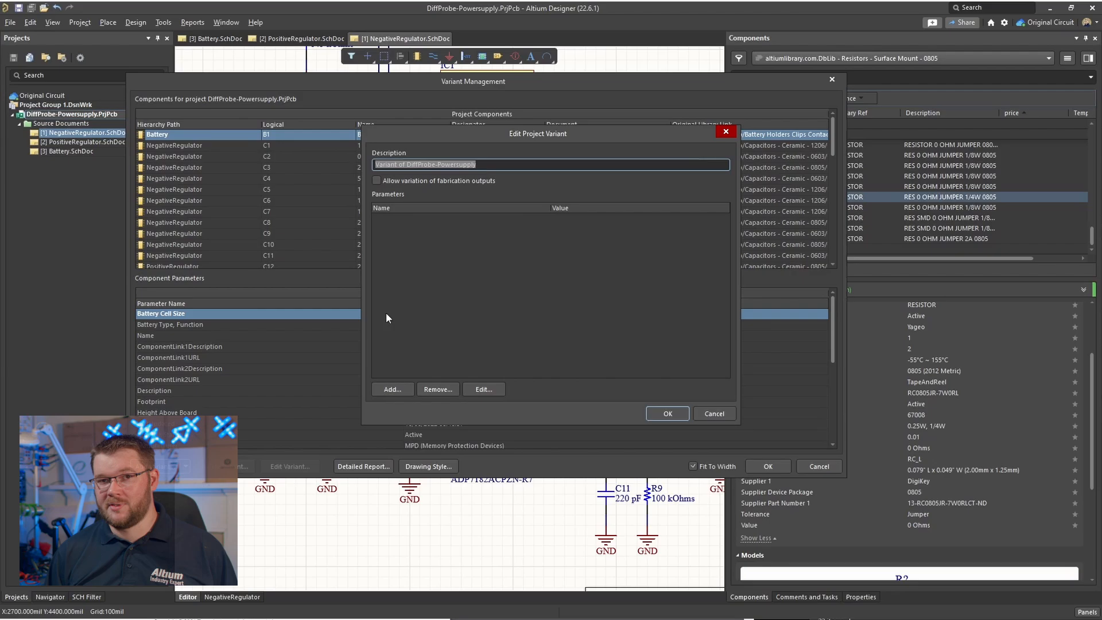
type("Full Board")
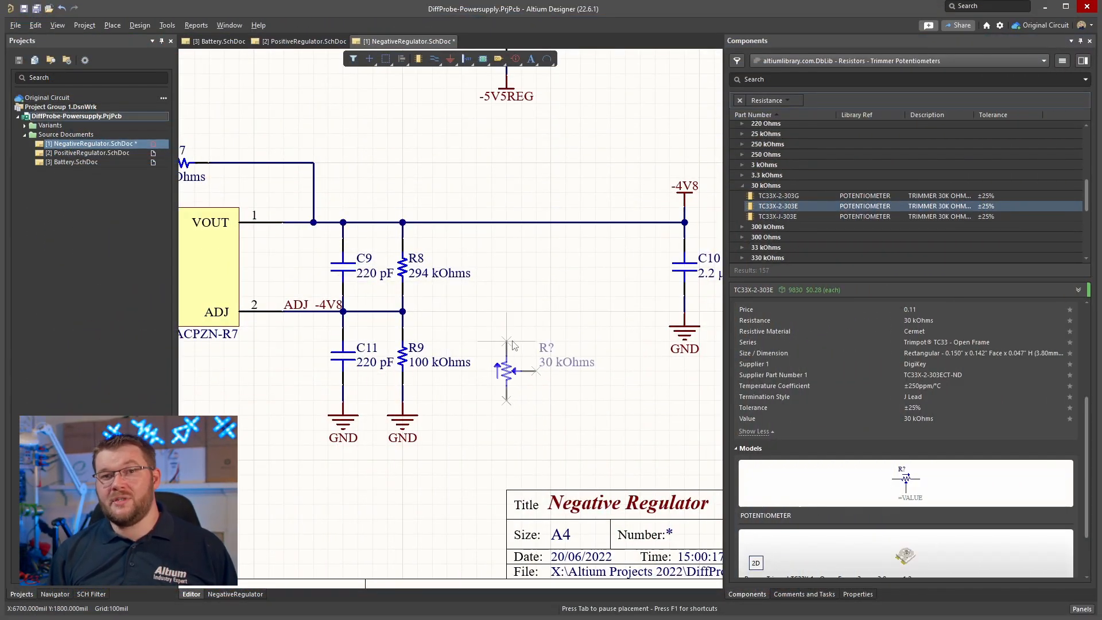
mouse_move(525, 397)
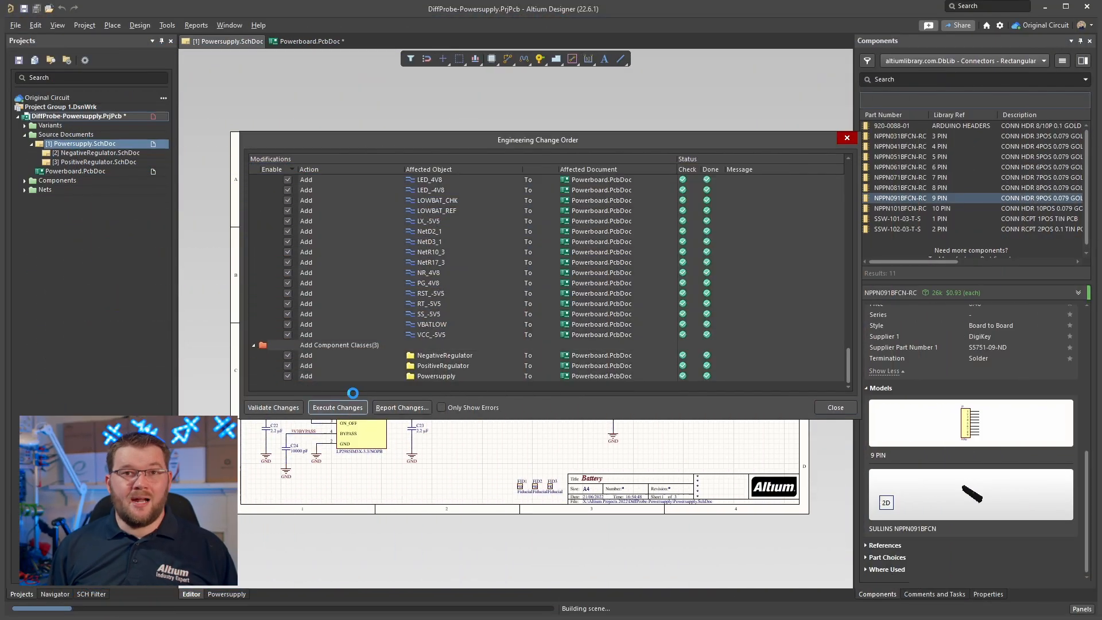
- Close the change order and define the Powerboard's four-layer stackup in the Layer Stack Manager
left_click(337, 408)
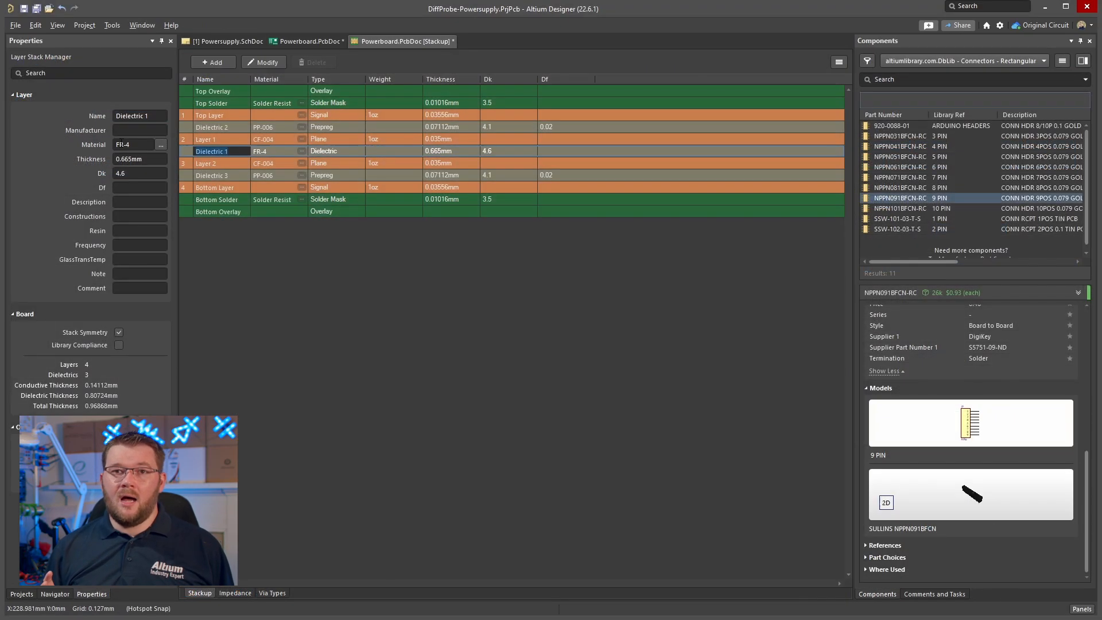
left_click(205, 138)
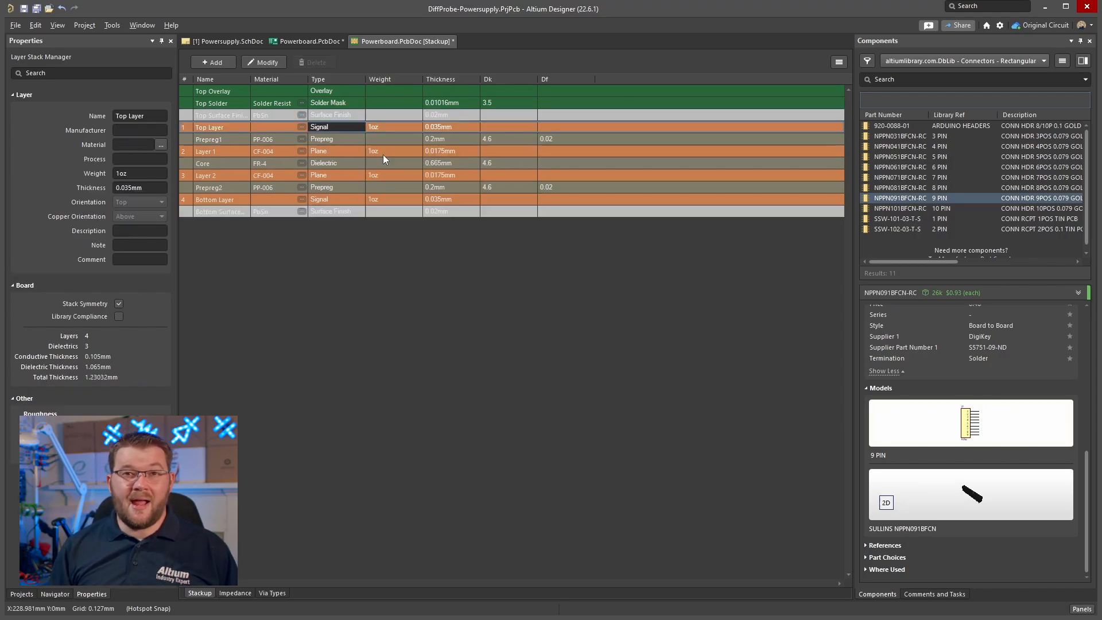
left_click(221, 115)
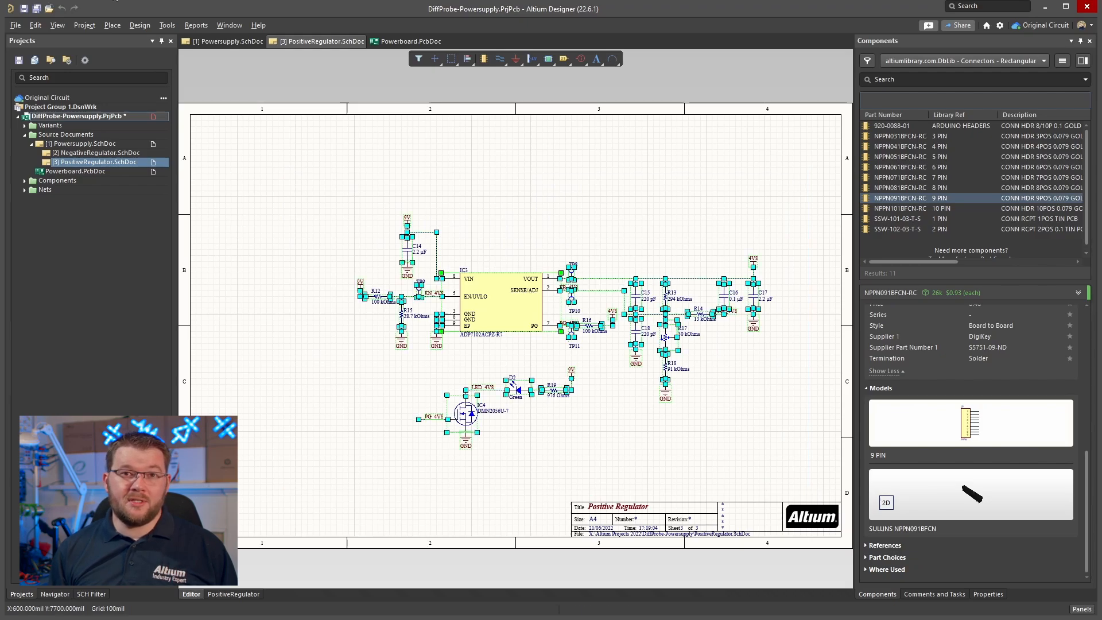
- Select the positive regulator's PCB footprints and arrange them inside a drawn area
left_click(167, 25)
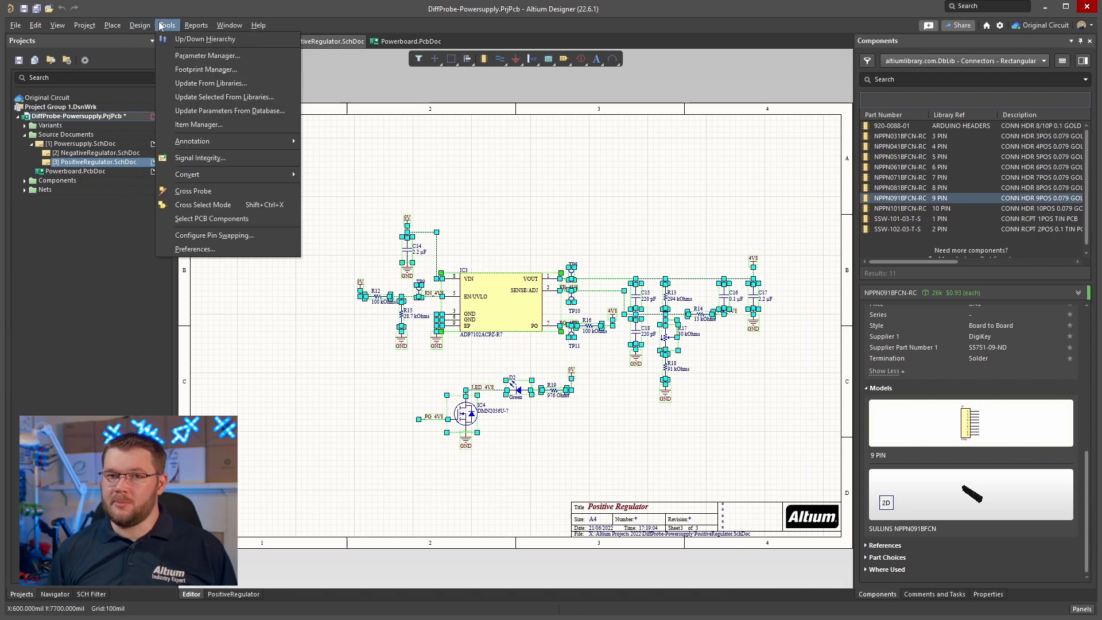
left_click(408, 55)
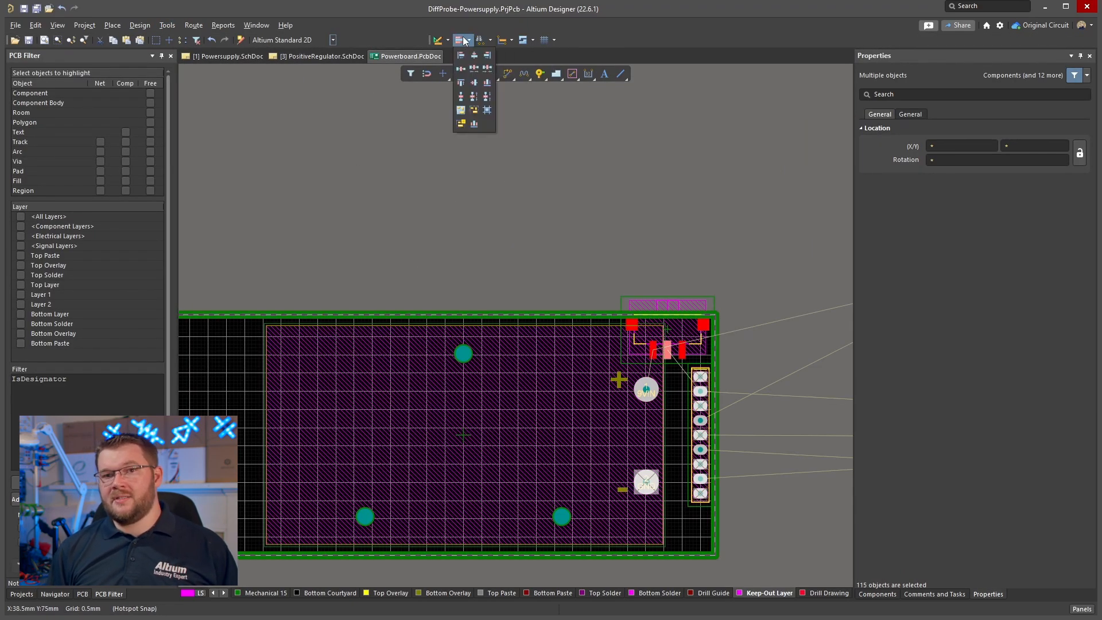
mouse_move(472, 111)
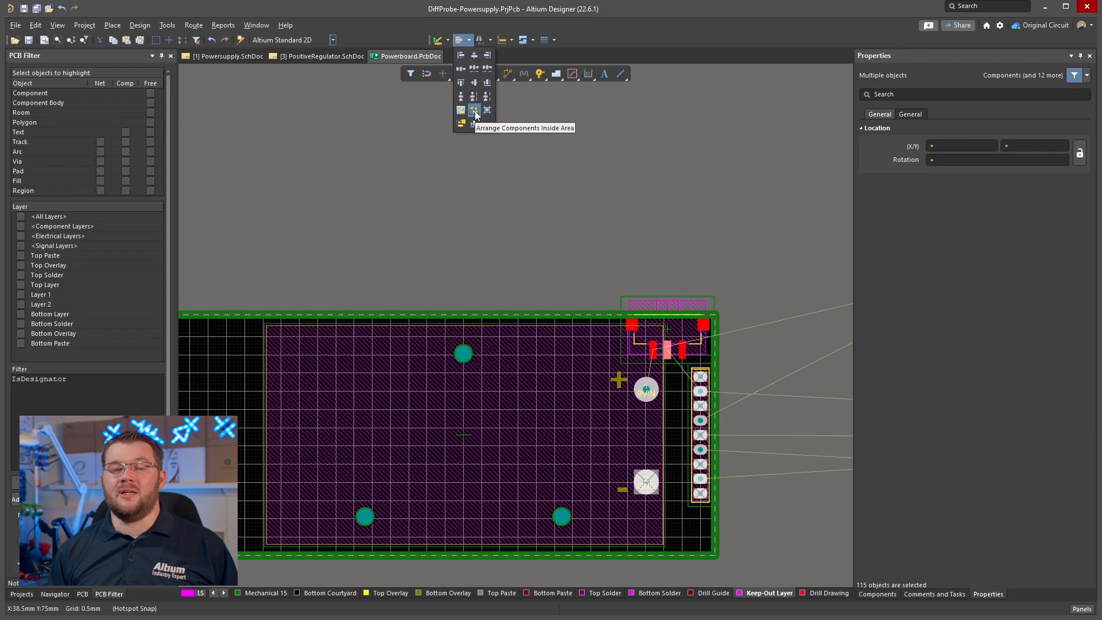
left_click(473, 110)
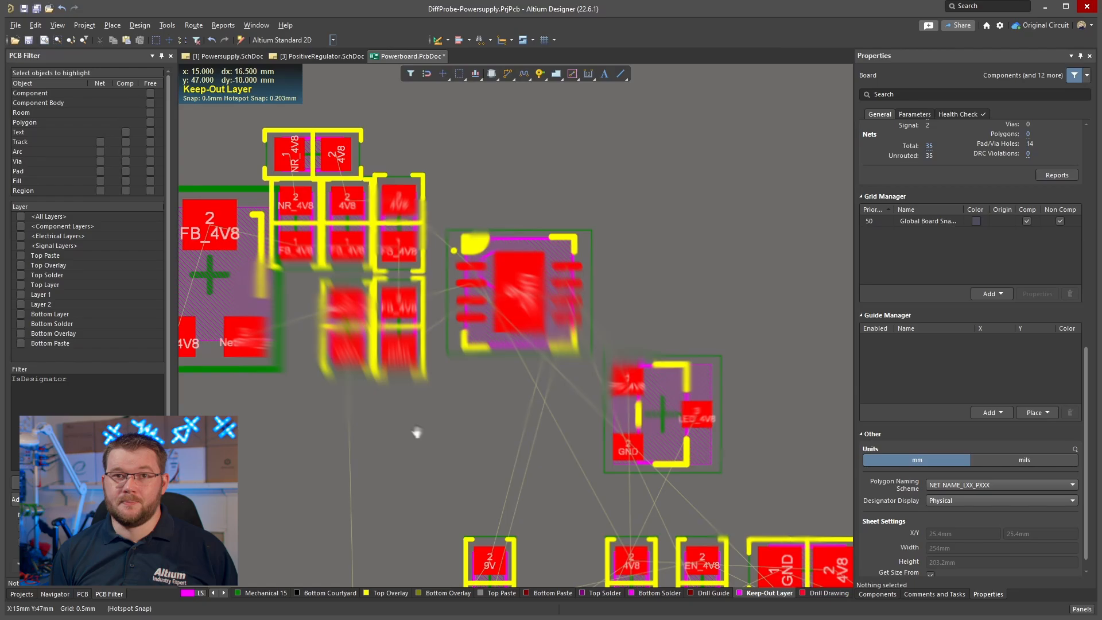
- Drag the grouped regulator footprints lower onto the Powerboard area
left_click(321, 56)
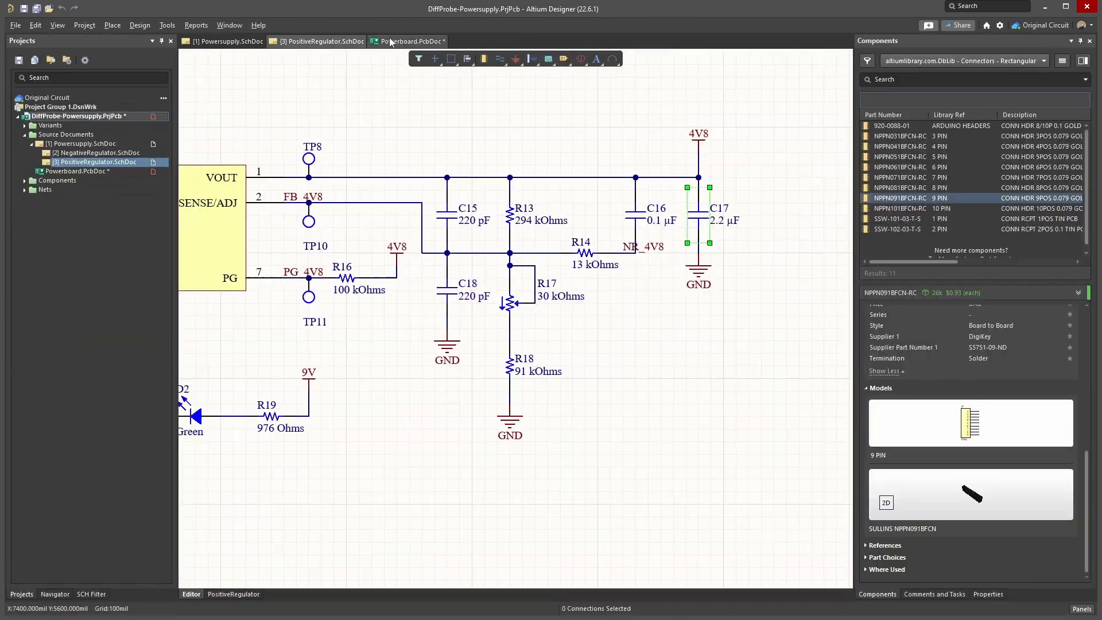
left_click(408, 41)
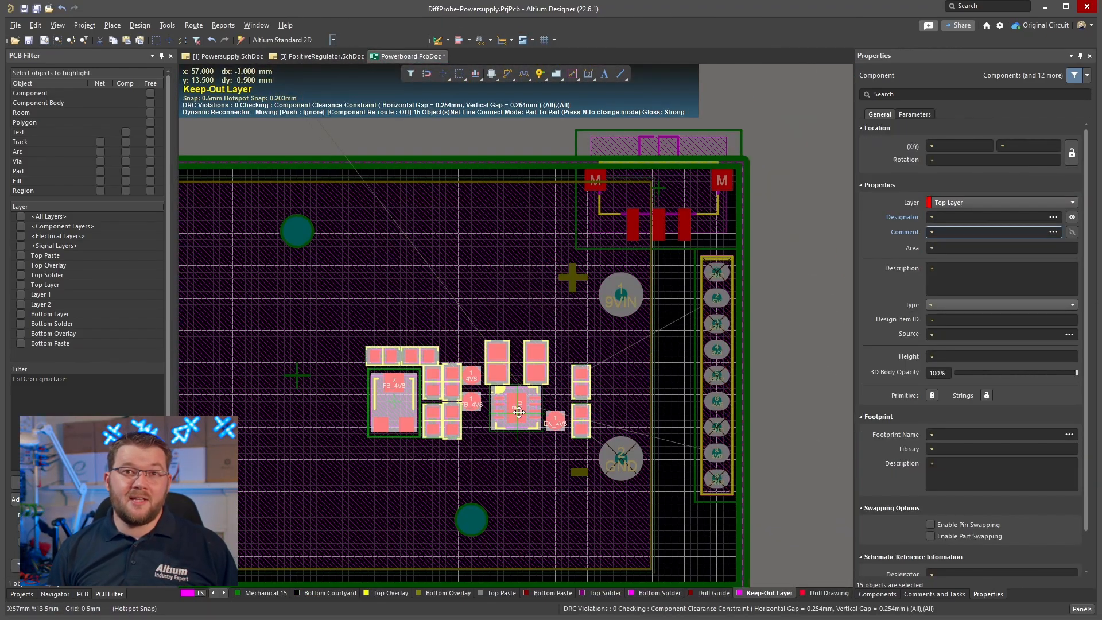
left_click_drag(519, 411, 510, 477)
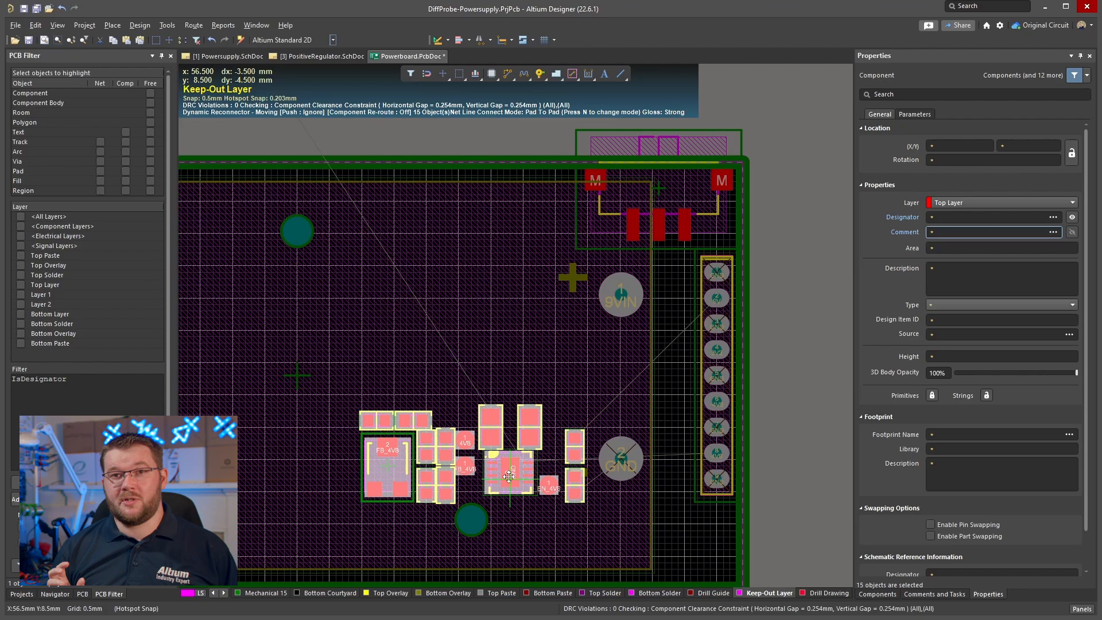